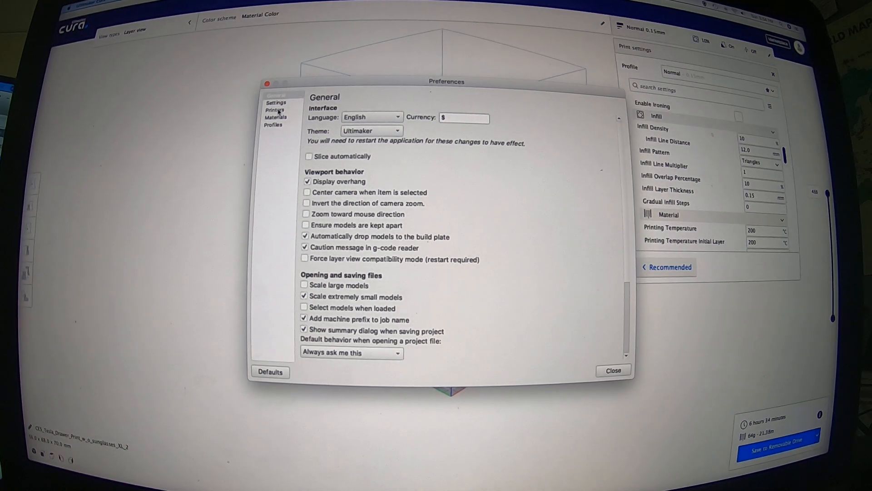
Step: From Cura's printer preferences, browse the Add Printer list down to the Other makers' models
{"action": "left_click", "coordinate": [277, 109]}
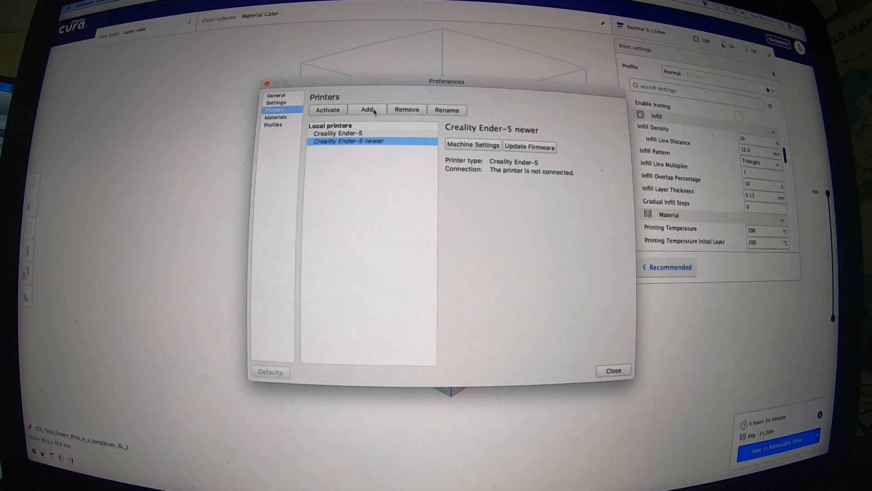
{"action": "left_click", "coordinate": [366, 110]}
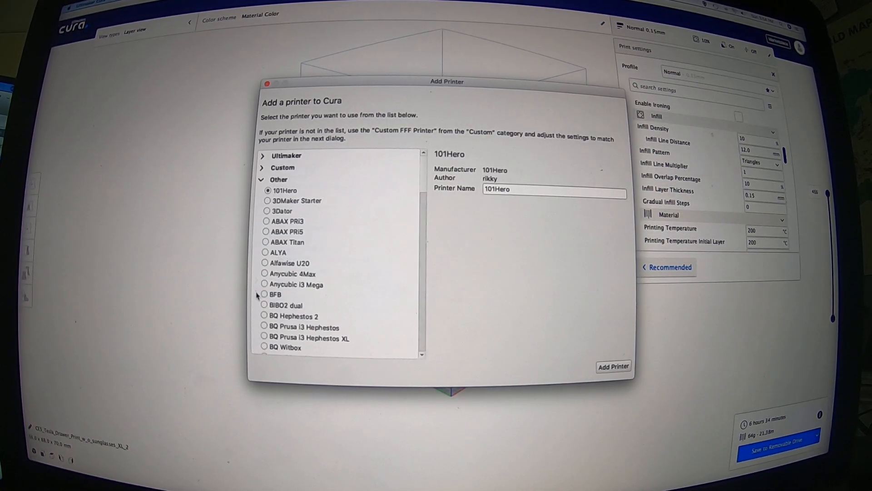
{"action": "scroll", "scroll_direction": "down", "scroll_amount": 3}
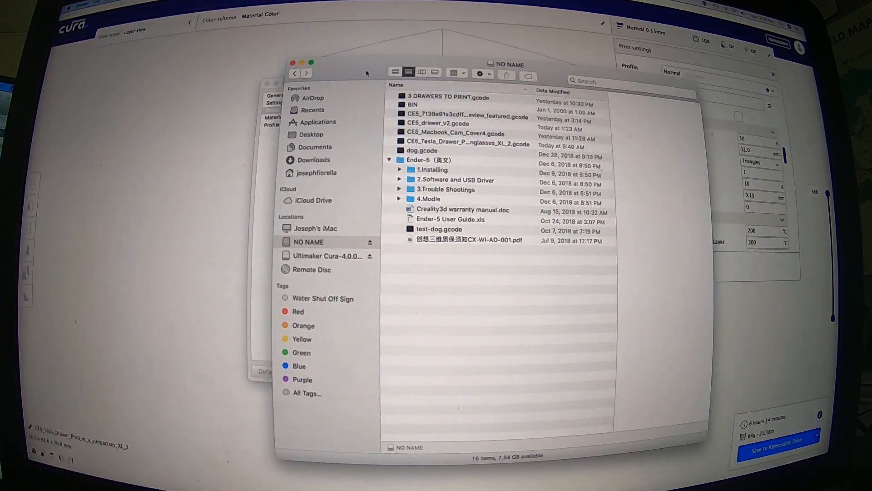
Step: On NO NAME, drill into Ender-5 > 2.Software and USB Driver > CURA > Cura3.4.1 and select creality_Ender5.def.json
{"action": "left_click", "coordinate": [428, 160]}
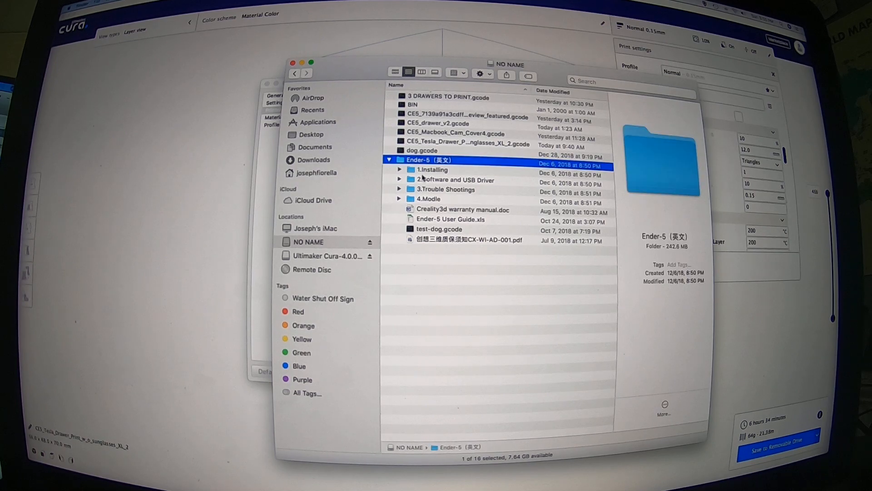
{"action": "left_click", "coordinate": [399, 180]}
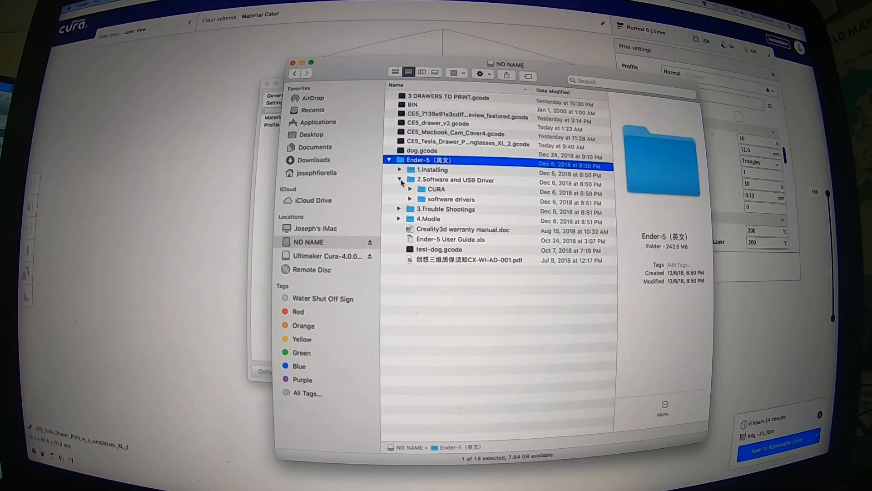
{"action": "left_click", "coordinate": [410, 189]}
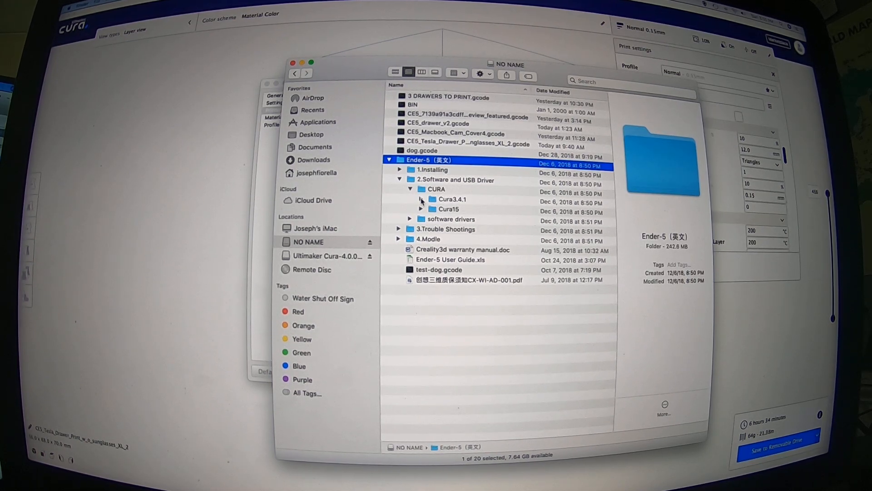
{"action": "left_click", "coordinate": [422, 199]}
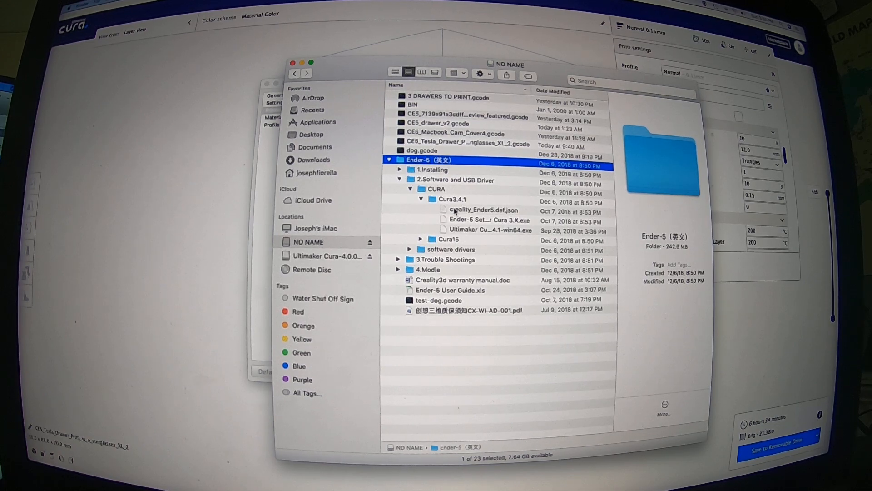
{"action": "left_click", "coordinate": [482, 209]}
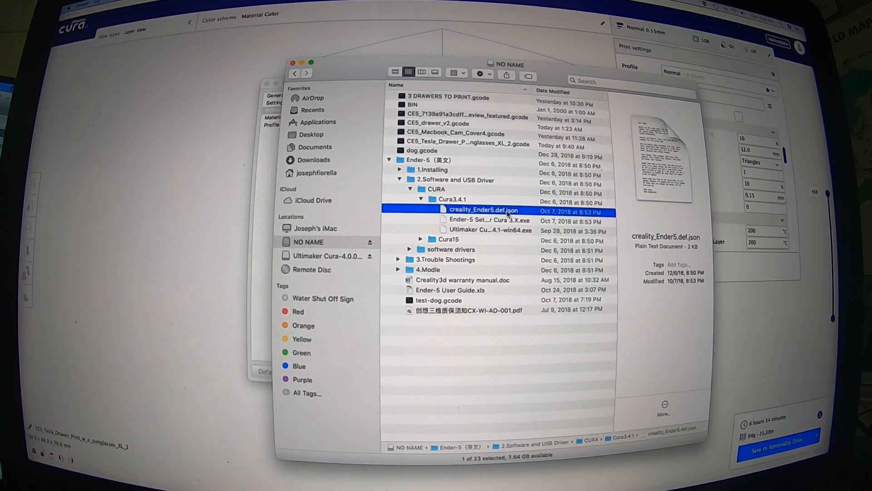
{"action": "mouse_move", "coordinate": [512, 214]}
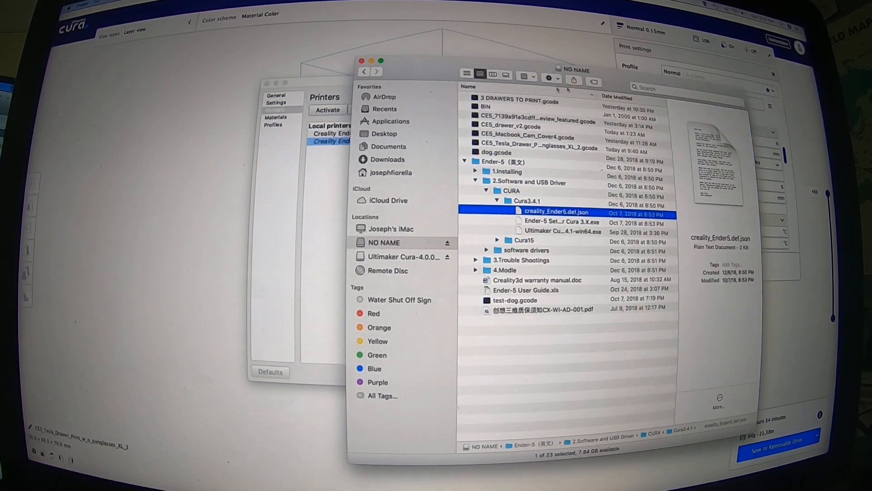
Step: Show the package contents of the Ultimaker Cura application from Applications
{"action": "left_click", "coordinate": [390, 121]}
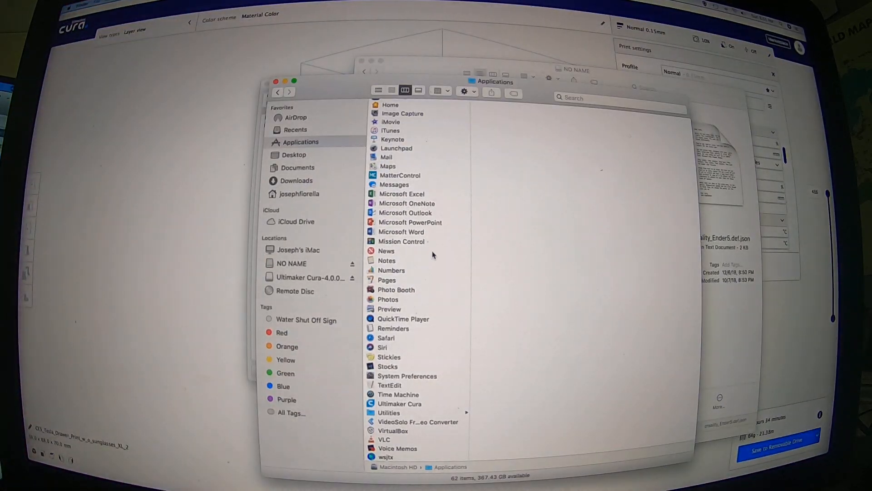
{"action": "left_click", "coordinate": [399, 404]}
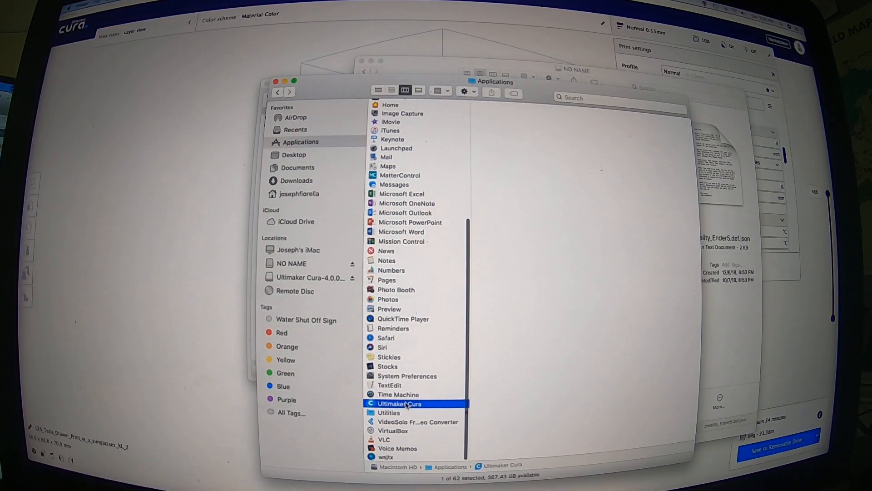
{"action": "right_click", "coordinate": [400, 404]}
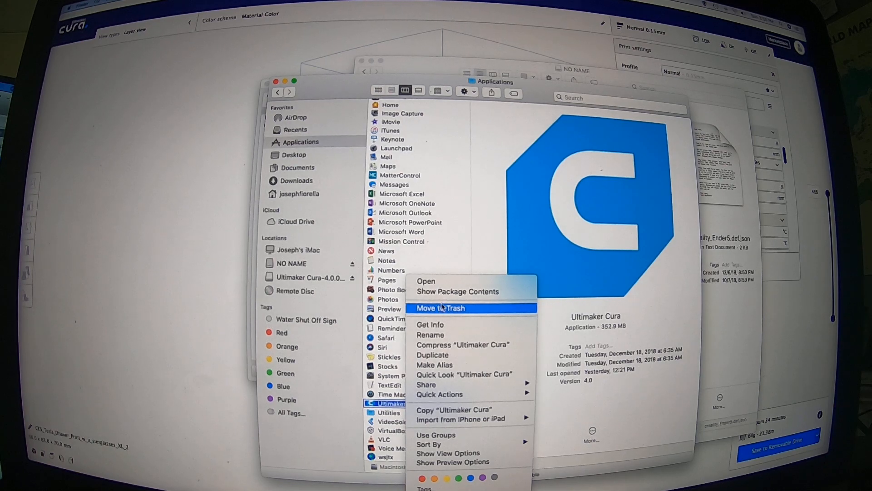
{"action": "left_click", "coordinate": [458, 291]}
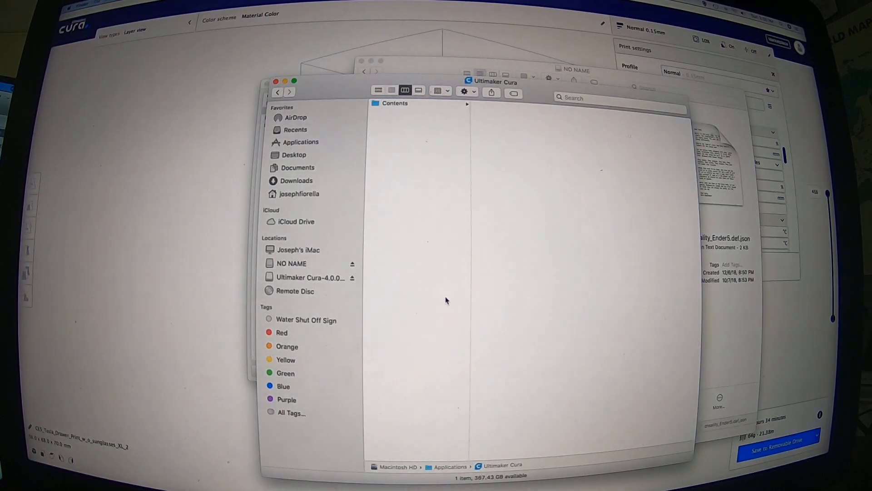
Step: Browse into Contents > Resources > resources inside the Cura package
{"action": "left_click", "coordinate": [395, 103]}
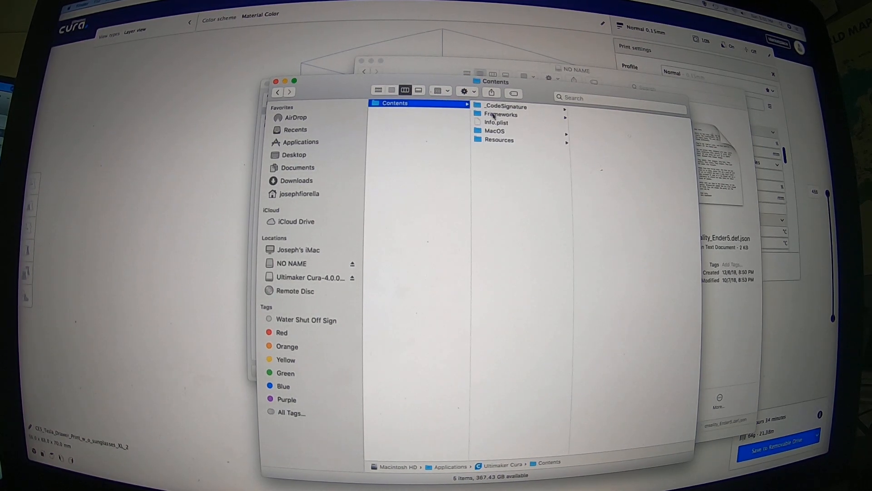
{"action": "left_click", "coordinate": [500, 140]}
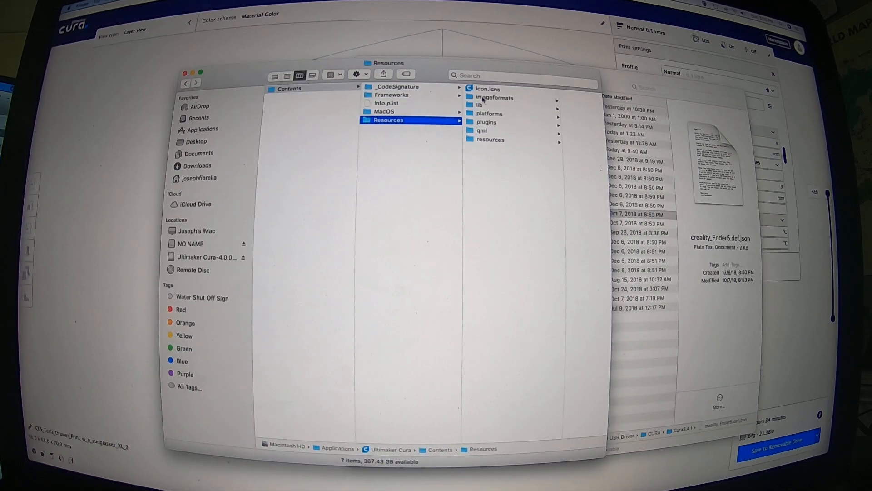
{"action": "left_click", "coordinate": [490, 140]}
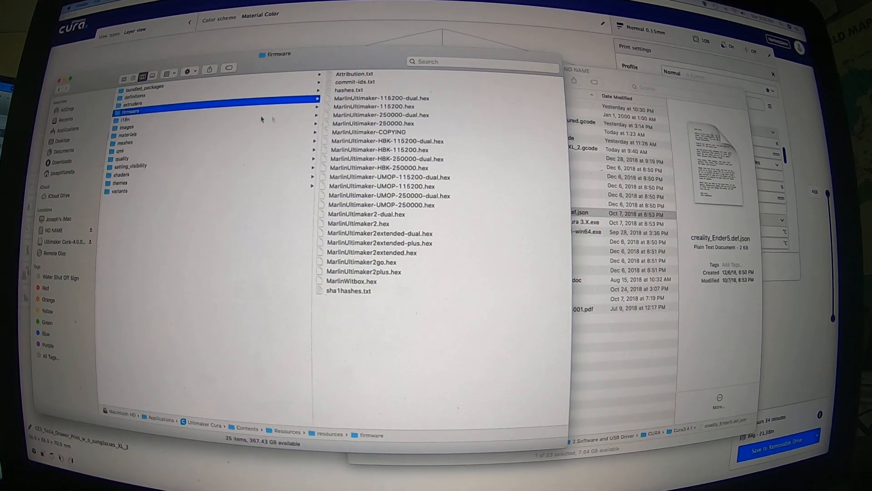
{"action": "left_click", "coordinate": [132, 96]}
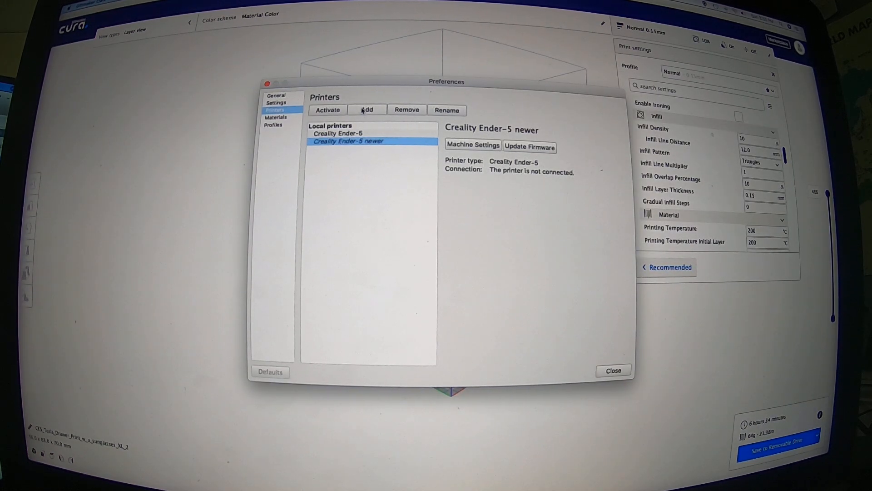
Step: Reopen Add Printer and scroll the Other category to find Creality Ender-5
{"action": "left_click", "coordinate": [367, 110]}
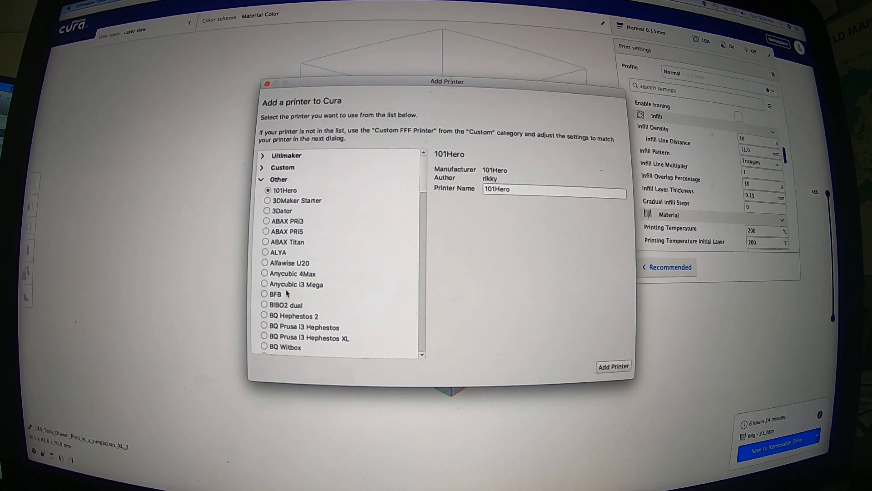
{"action": "scroll", "scroll_direction": "down", "scroll_amount": 3}
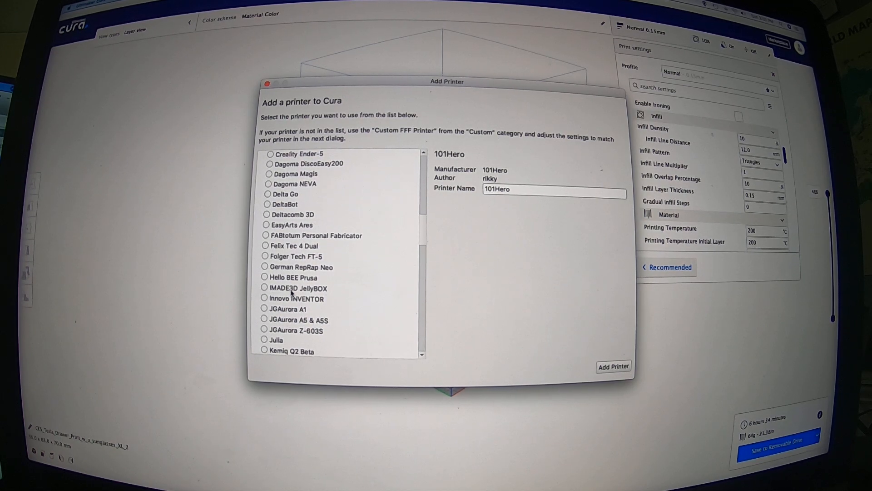